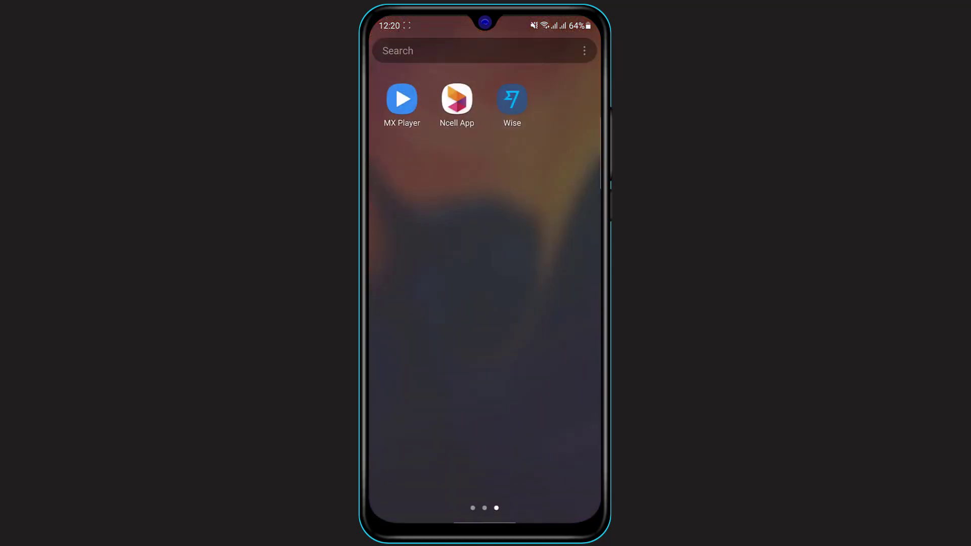
- Drag the Wise icon aside and return to the main home page with Play Store
drag(511, 99, 401, 99)
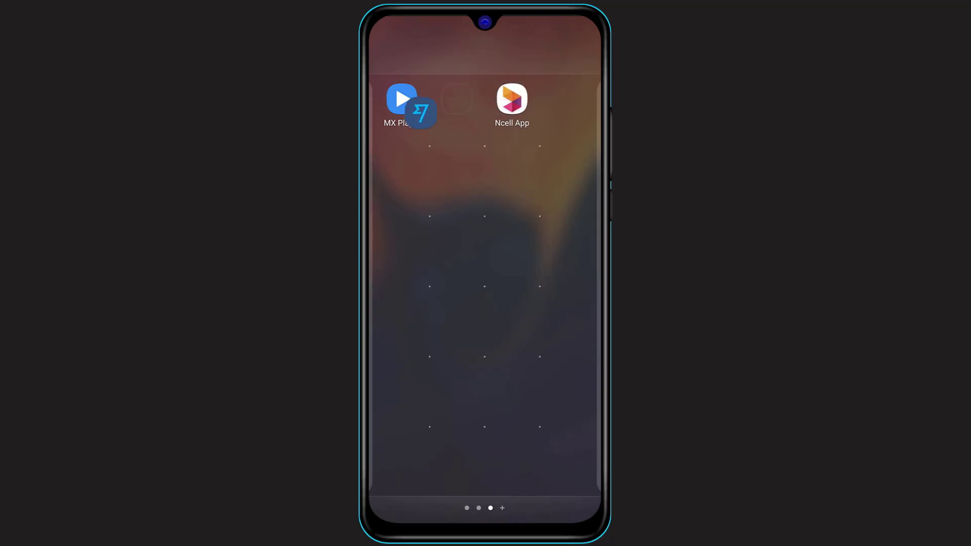
drag(422, 109, 512, 99)
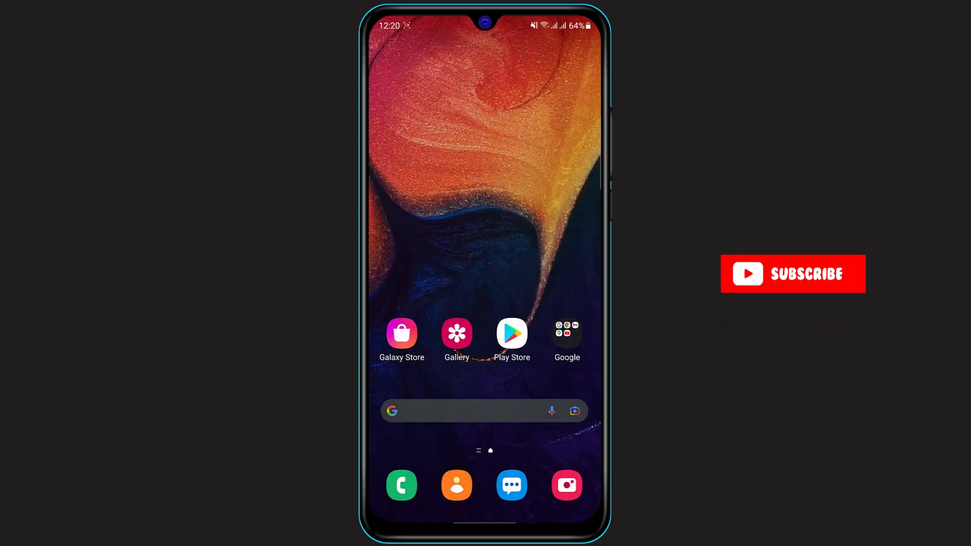
- Search Play Store for transferwise, confirm Wise is installed, then go Home
click(512, 333)
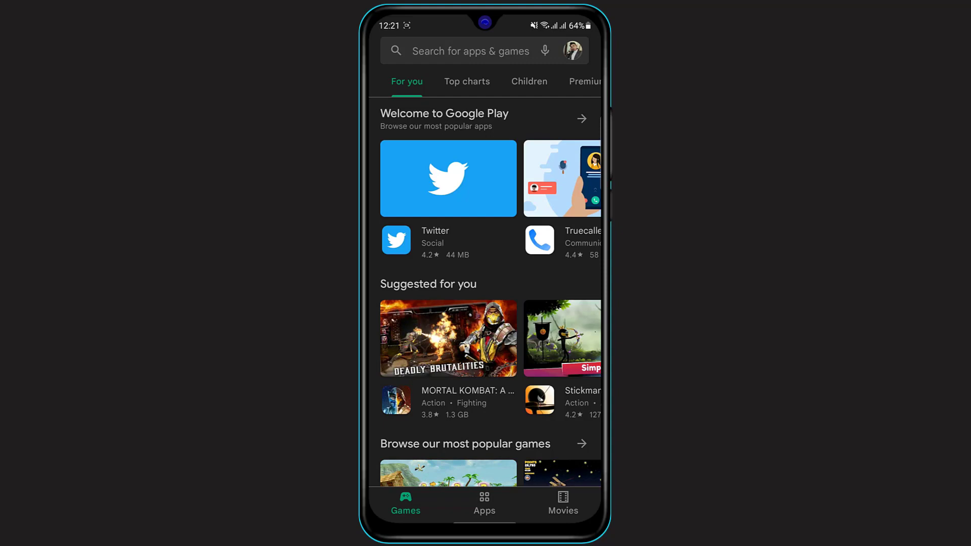
click(471, 51)
text(transferwise)
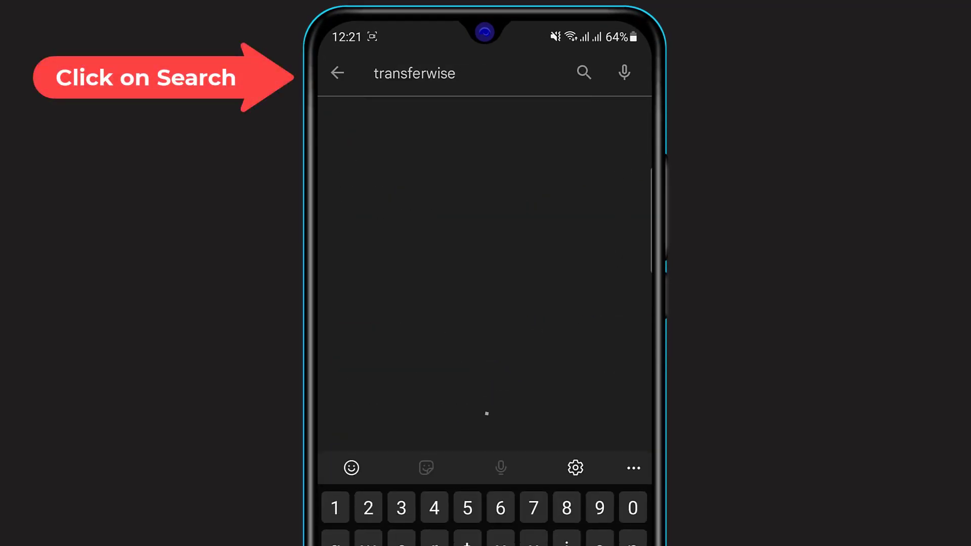
click(583, 72)
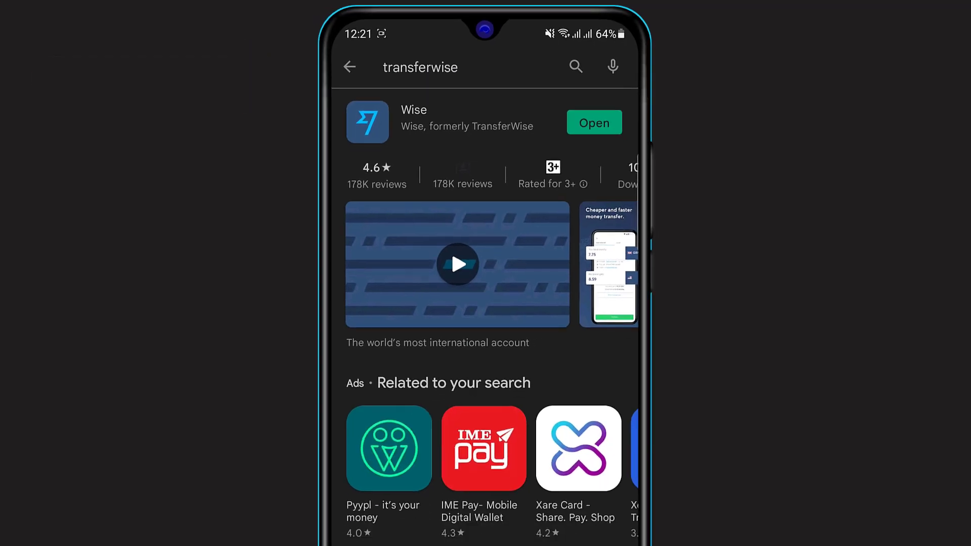
scroll(down, 3)
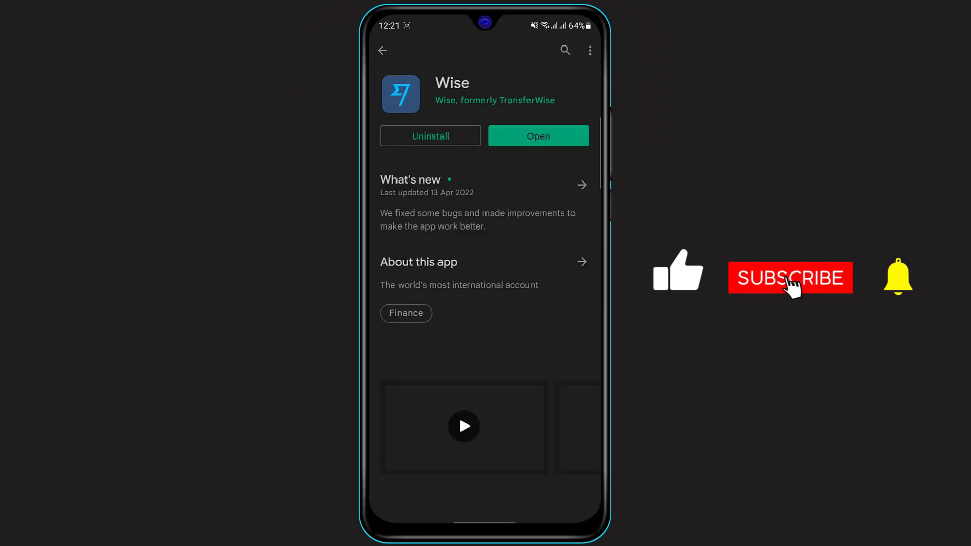
scroll(down, 3)
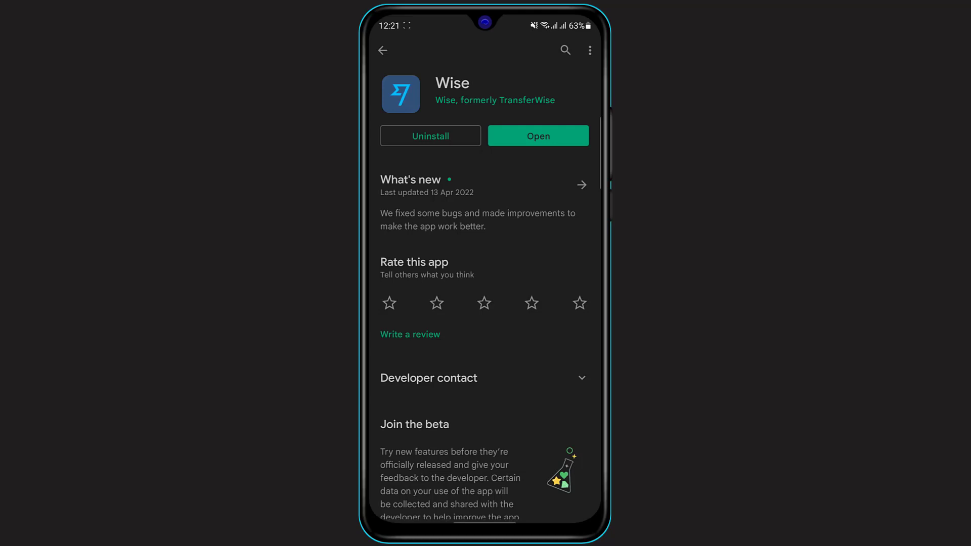
key(Home)
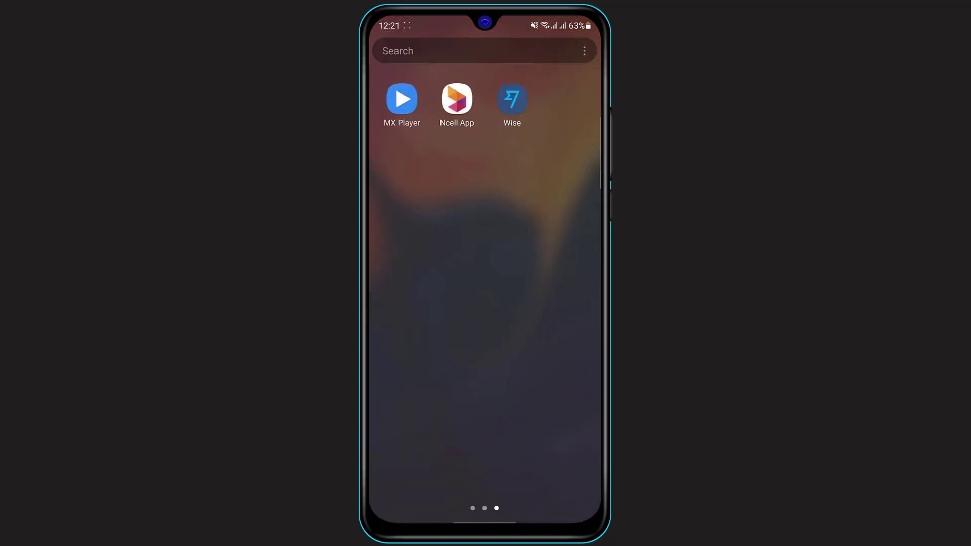
- Launch Wise and log in with email and password
click(512, 98)
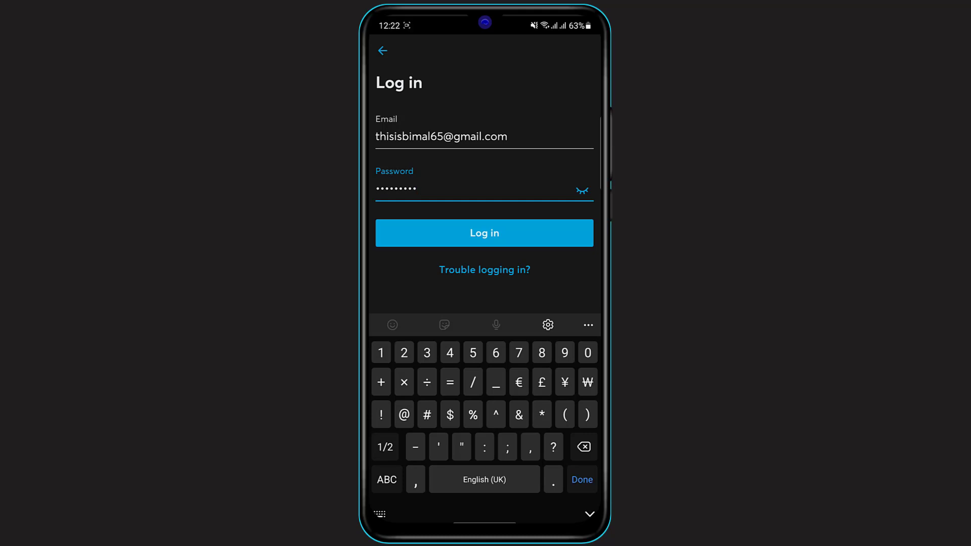
click(484, 233)
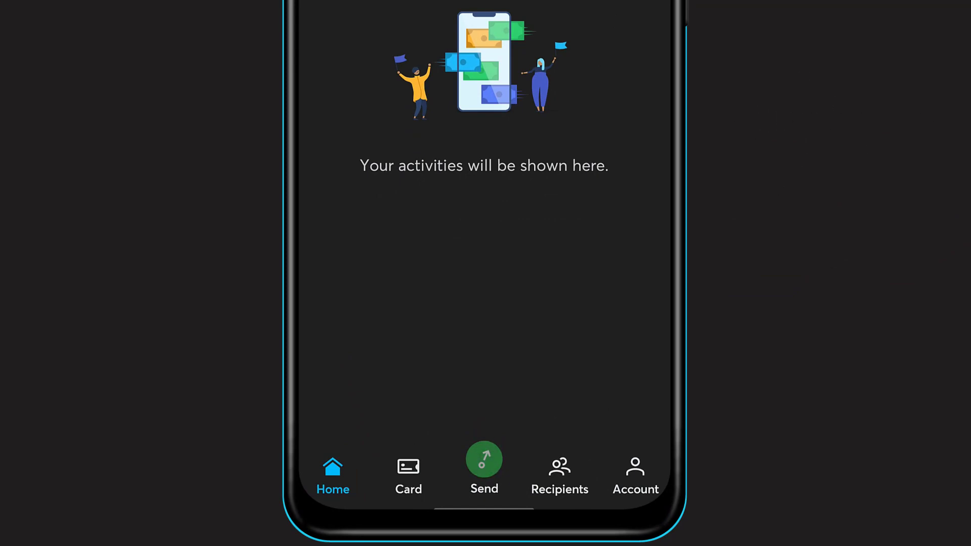
- Open the Account tab to view the personal profile
click(636, 478)
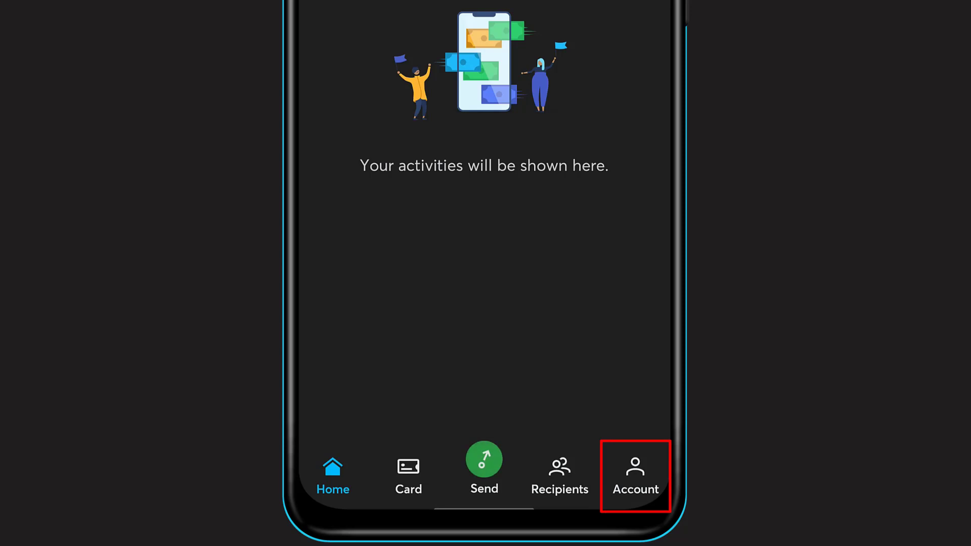
click(636, 470)
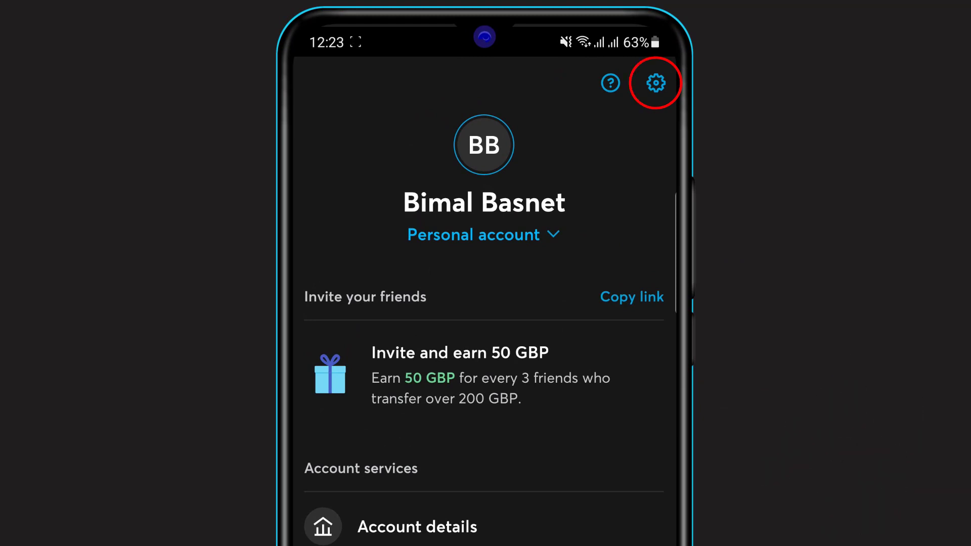
- Open account settings via the gear icon
click(656, 83)
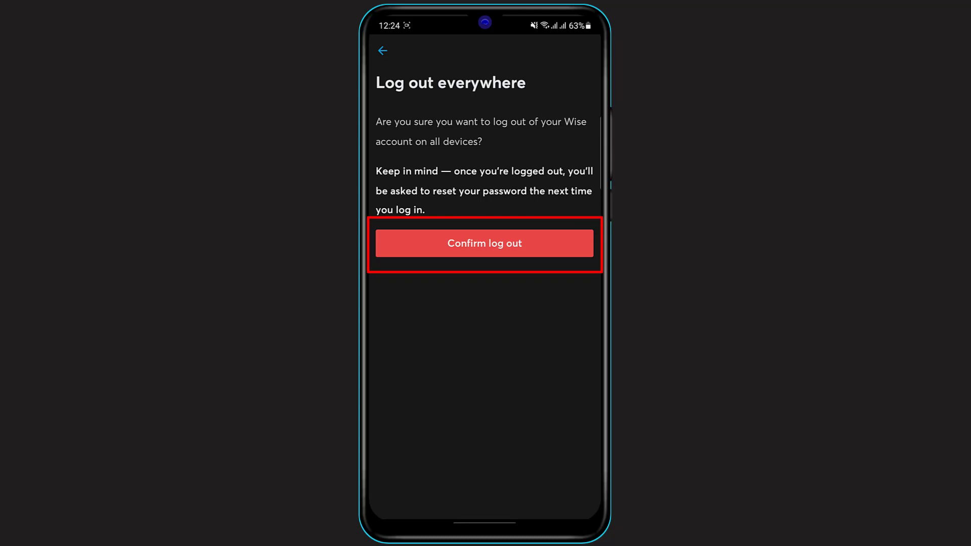
click(484, 243)
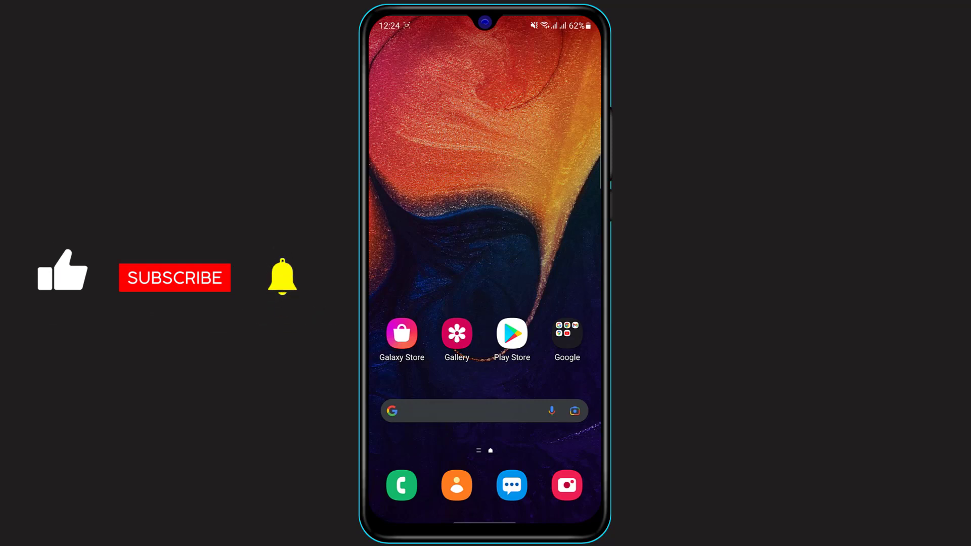
click(175, 282)
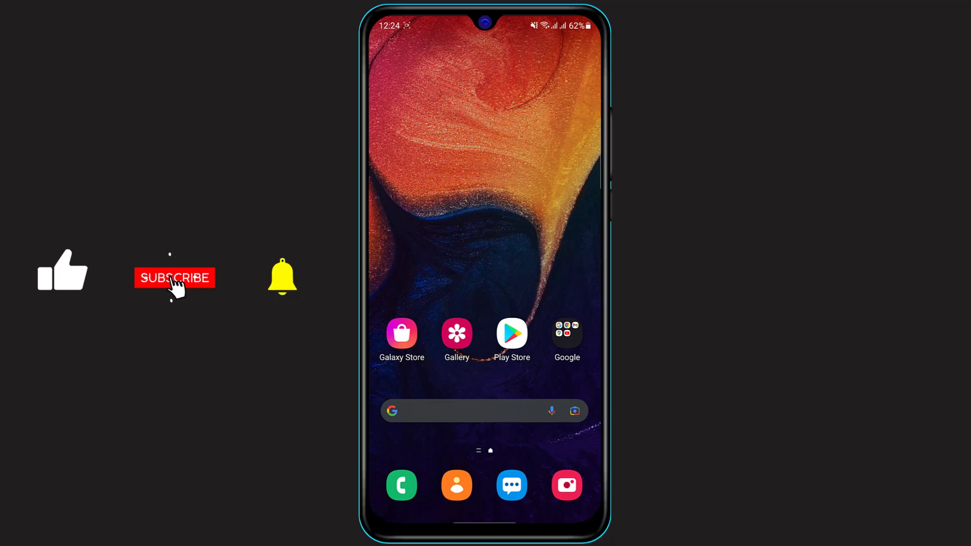